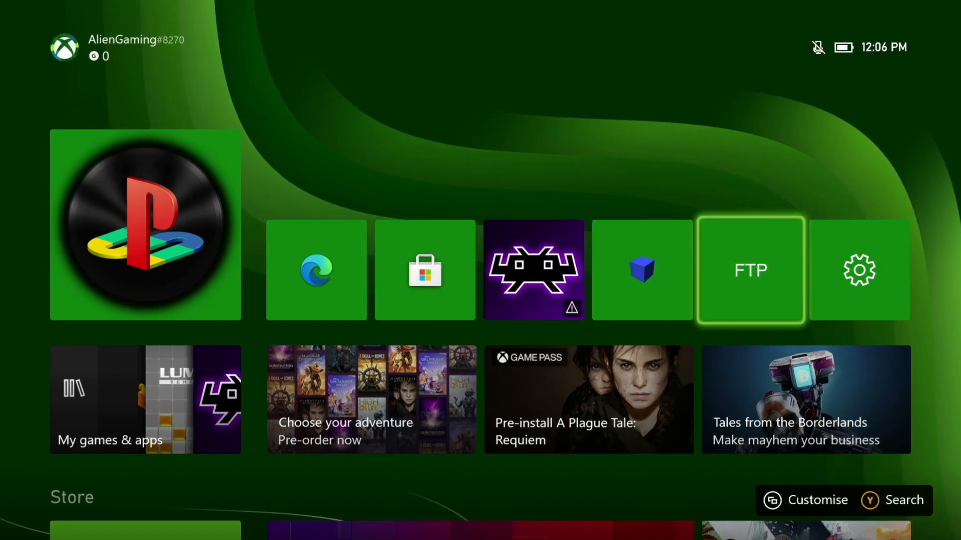
Step: Launch Durango FTP from the FTP tile on Xbox Home
click(750, 269)
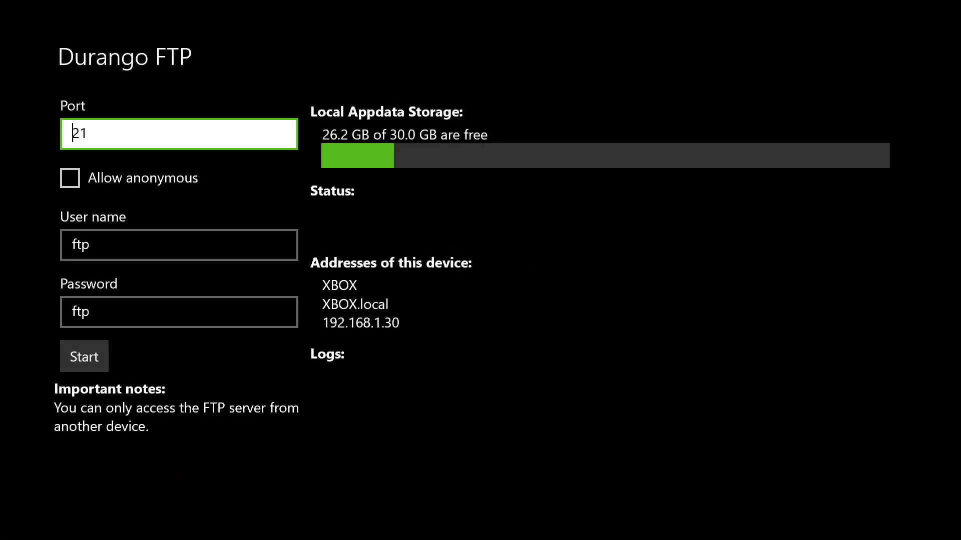
click(178, 245)
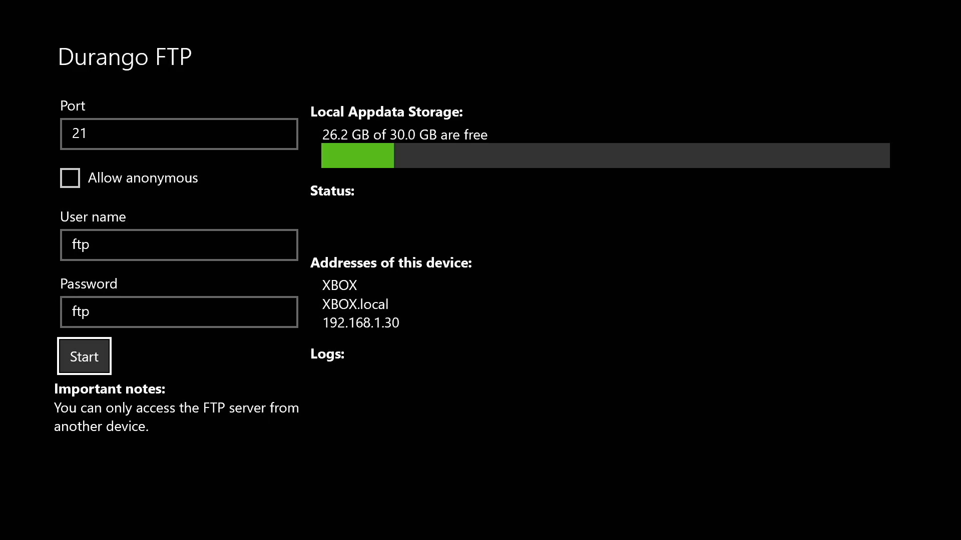
click(84, 355)
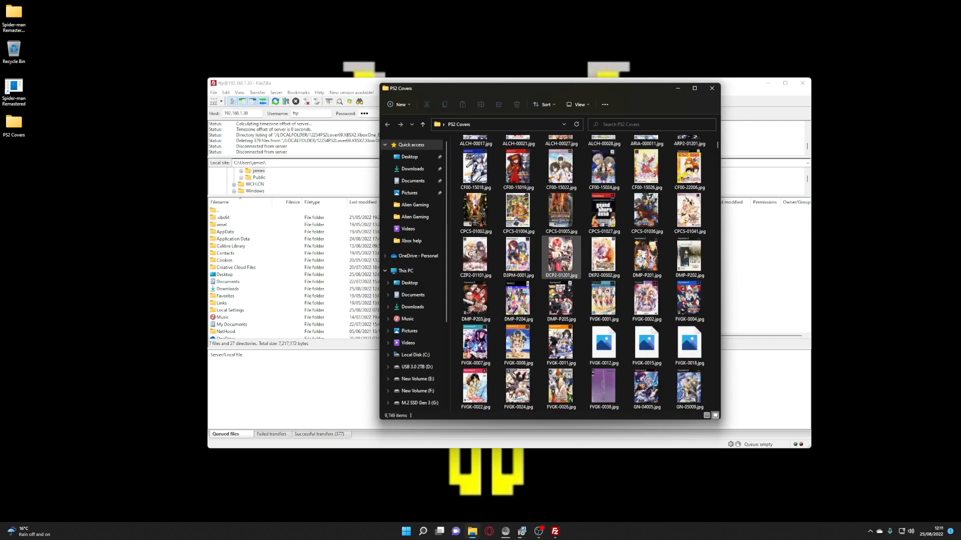
Step: Upload the PS2 Covers images via FileZilla to the emulator's covers folder on 192.168.1.30
scroll(down, 3)
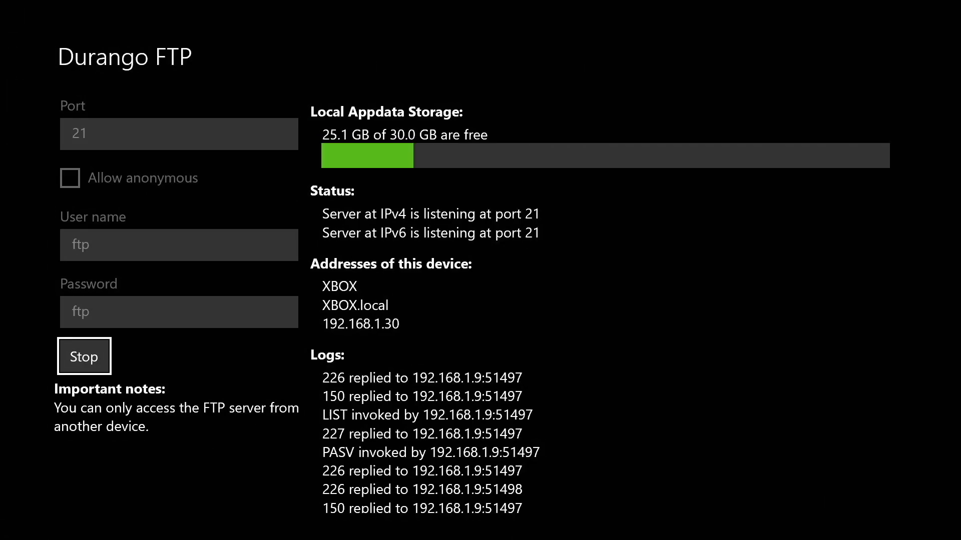
Step: Quit DurangoFTP from the recent apps menu, returning to Xbox Home
click(84, 355)
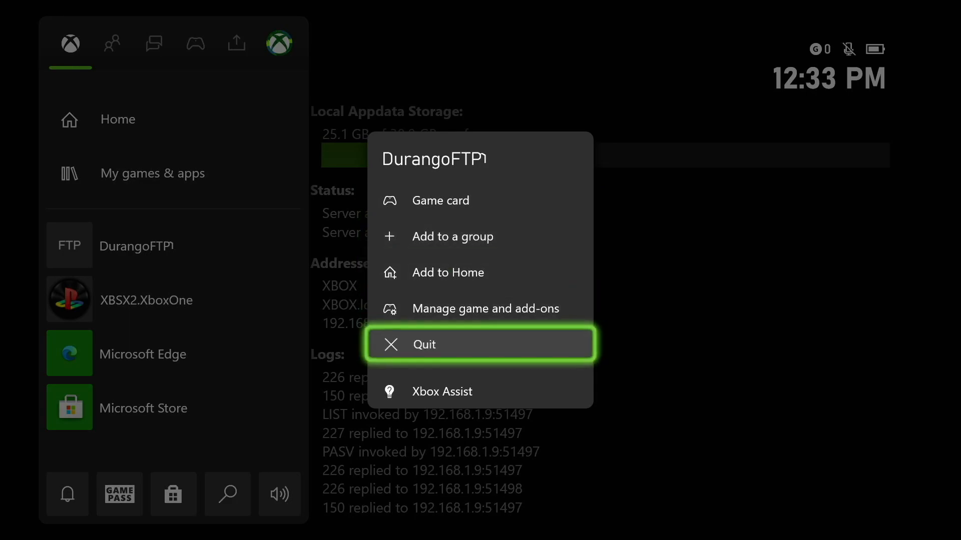
click(421, 344)
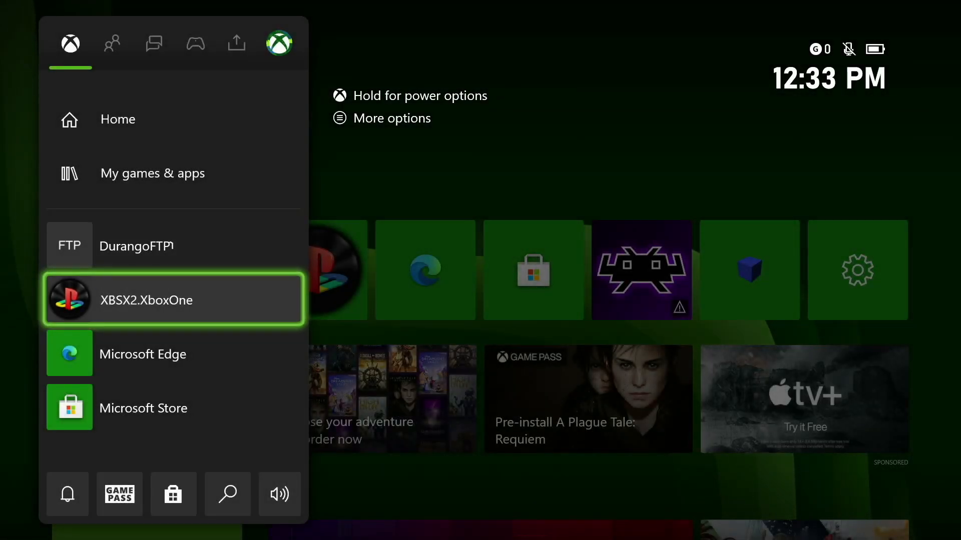
Step: Open XBSX2's Game List and scroll to confirm covers for Burnout 3, Jak 3, Ratchet & Clank 3
click(173, 300)
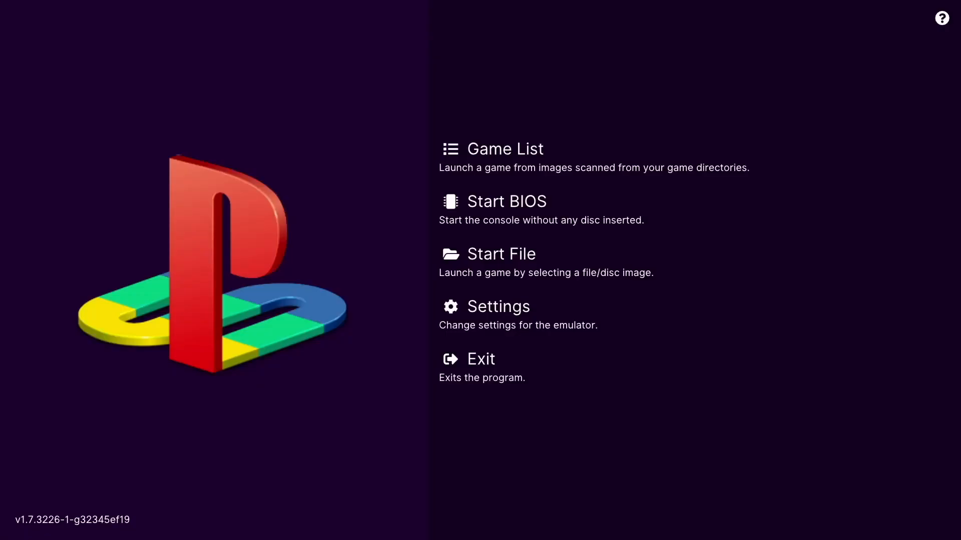
click(504, 148)
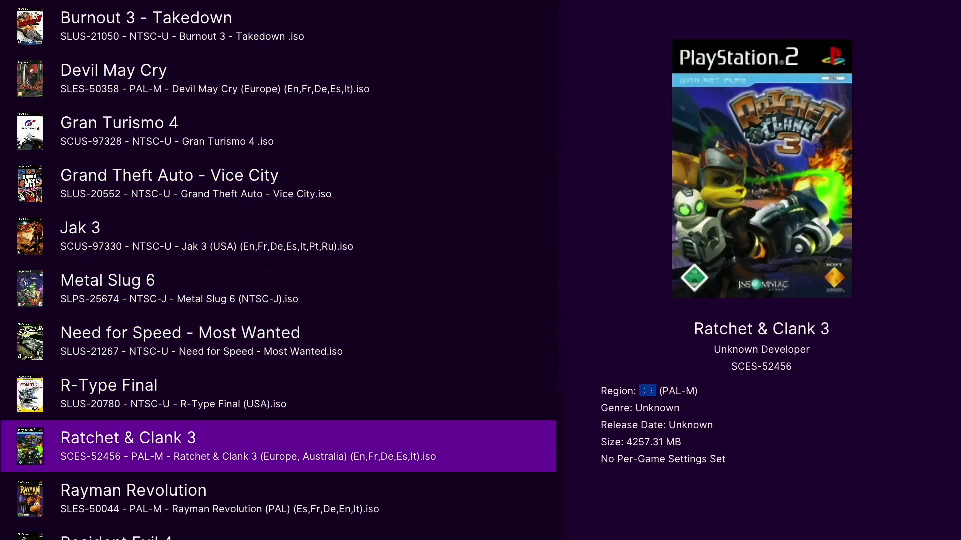
scroll(down, 3)
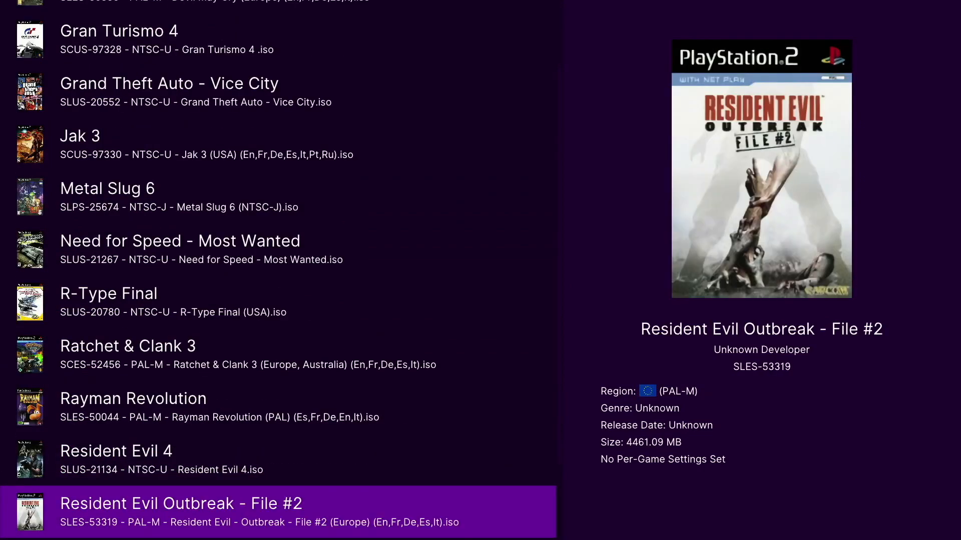
scroll(down, 3)
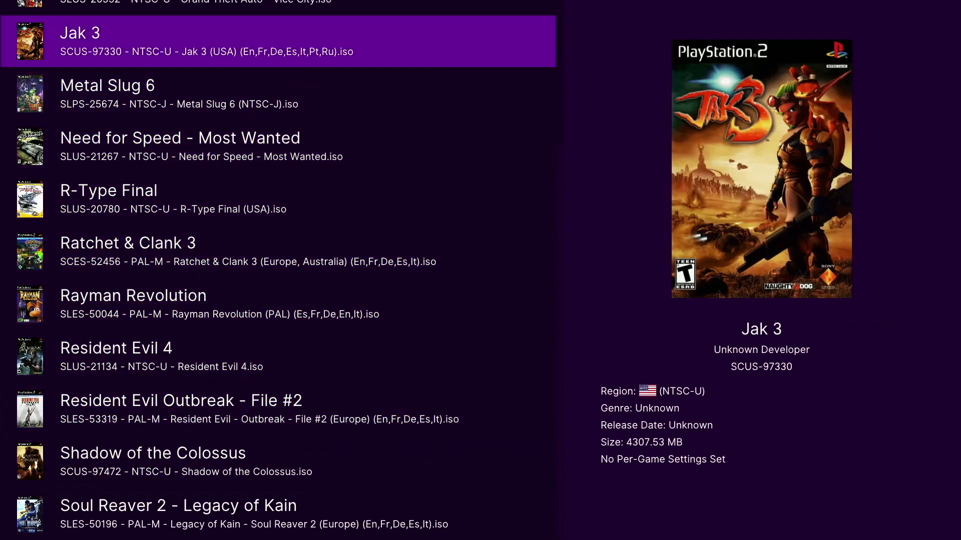
scroll(up, 3)
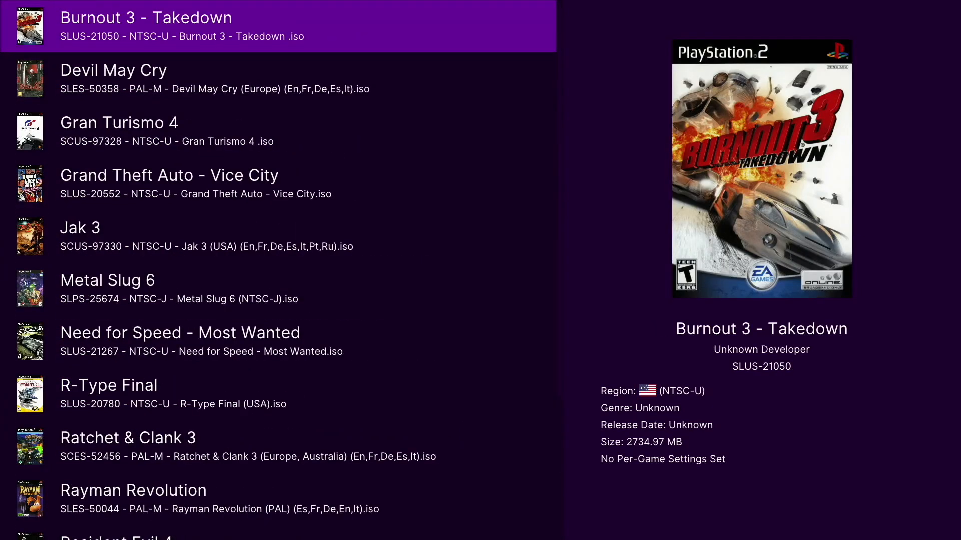